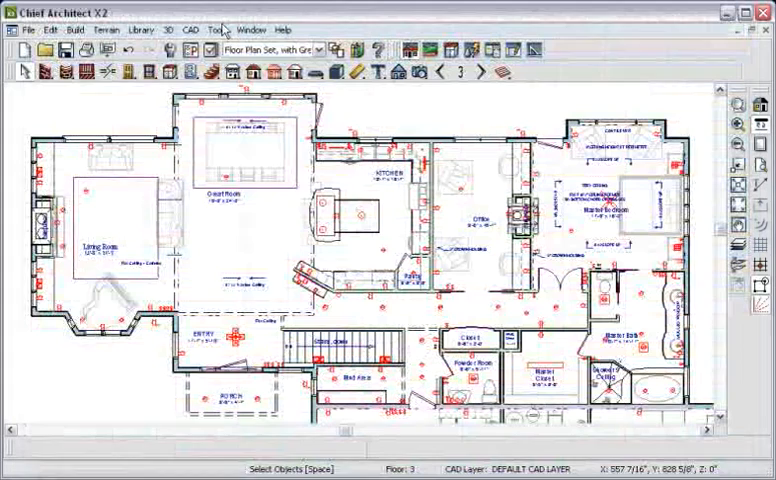
# Show the Materials List calculation choices under the Tools menu
pyautogui.click(218, 28)
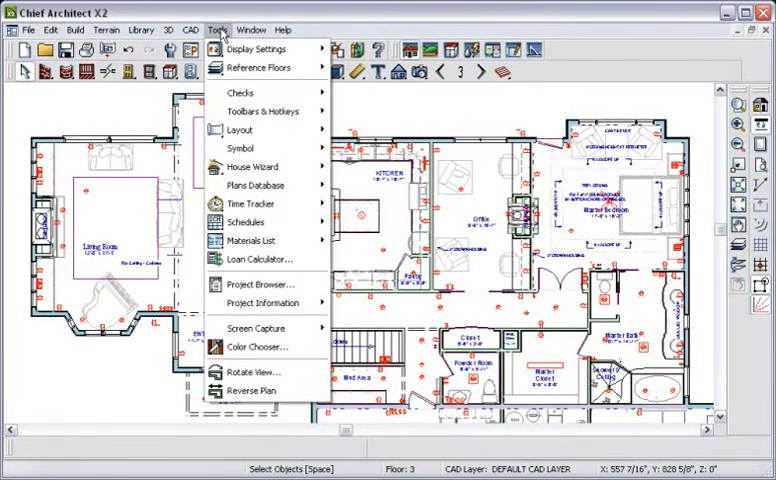
pyautogui.moveTo(252, 240)
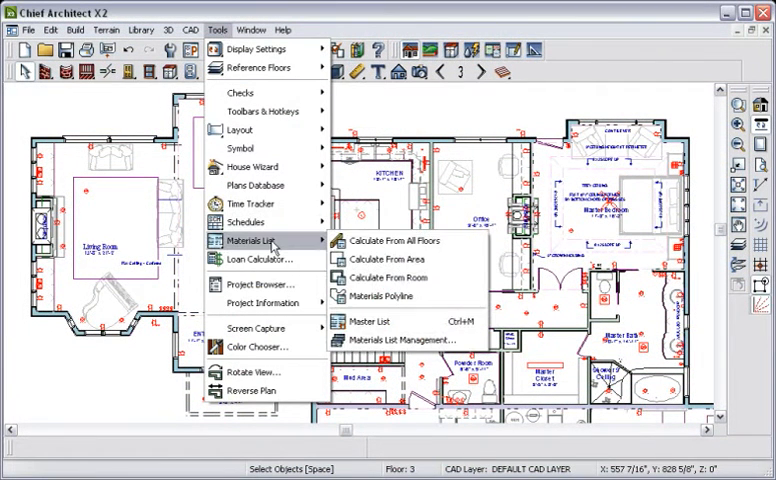
pyautogui.moveTo(396, 240)
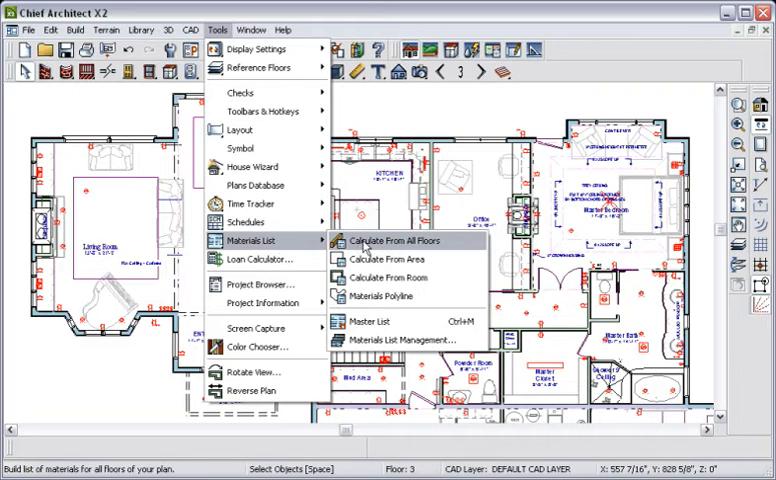
pyautogui.moveTo(386, 276)
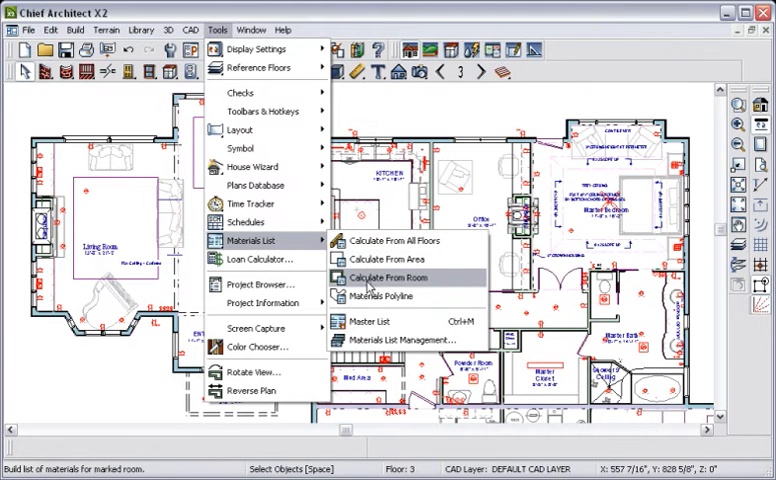
pyautogui.moveTo(390, 240)
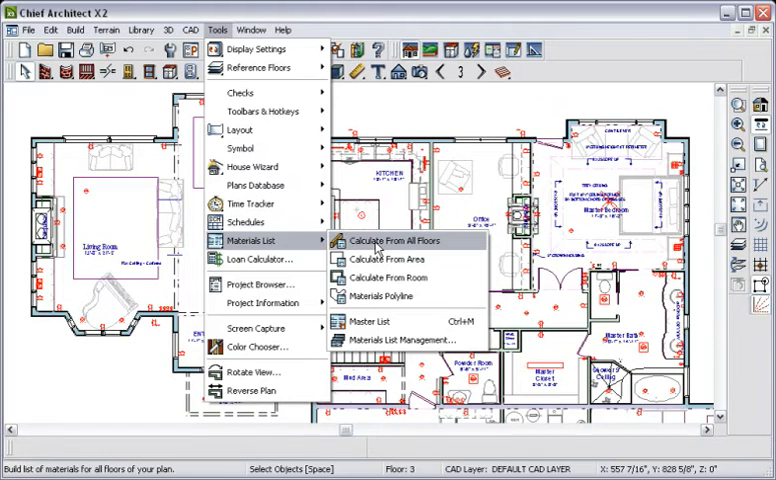
pyautogui.click(396, 240)
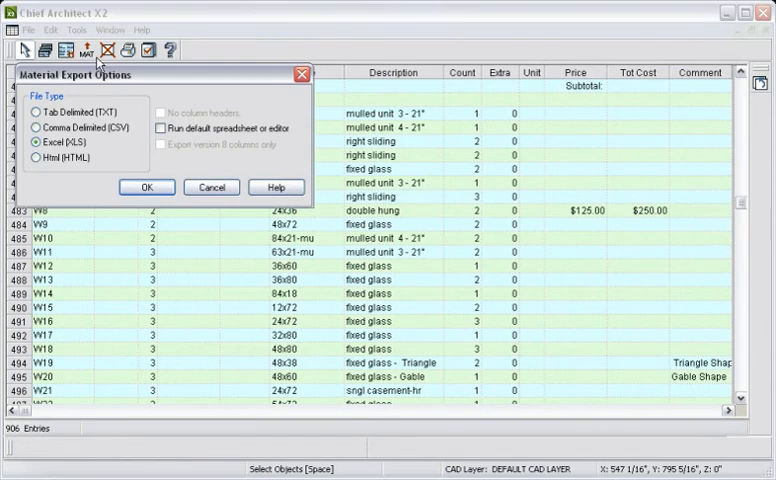
# Export the materials list as an Excel (XLS) file named and saved in My Documents
pyautogui.click(146, 188)
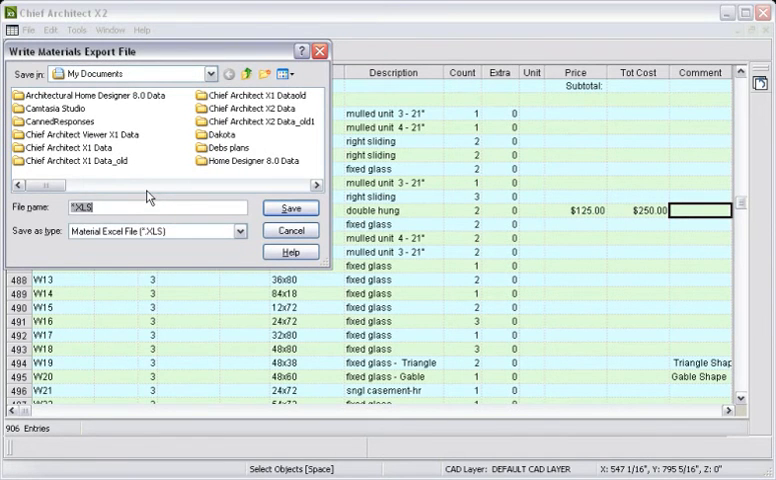
pyautogui.click(290, 230)
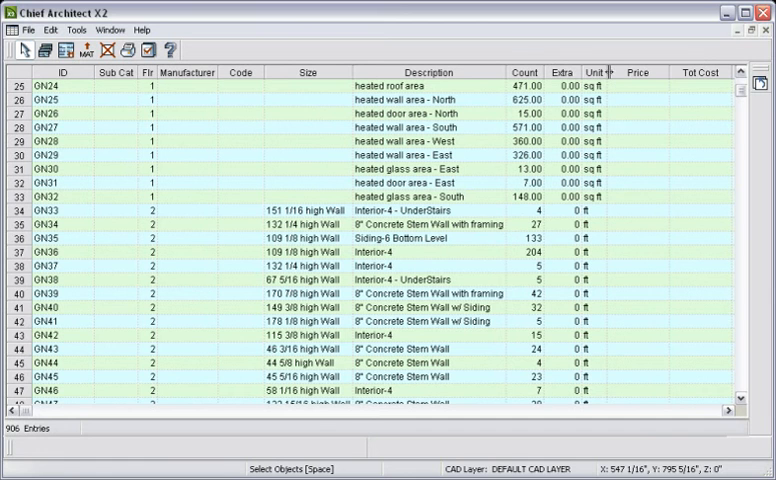
pyautogui.moveTo(464, 52)
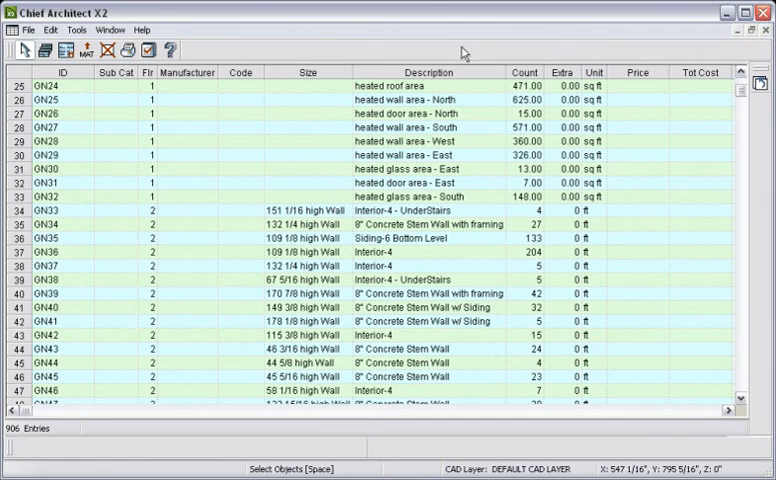
# Show the Schedules choices such as doors, windows, cabinets and furniture
pyautogui.click(216, 28)
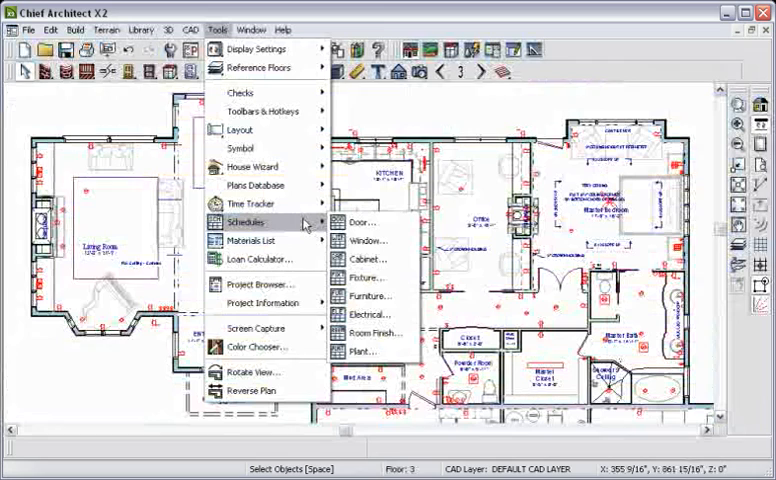